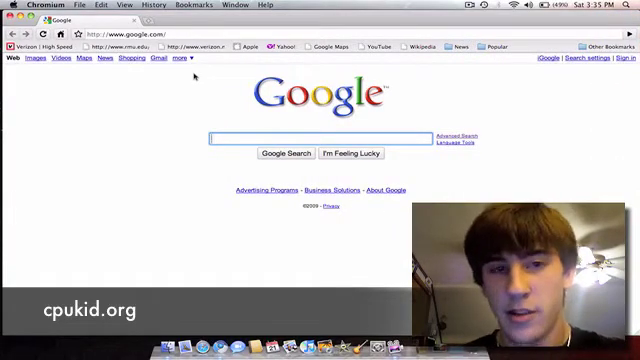
{"action": "mouse_move", "coordinate": [96, 104]}
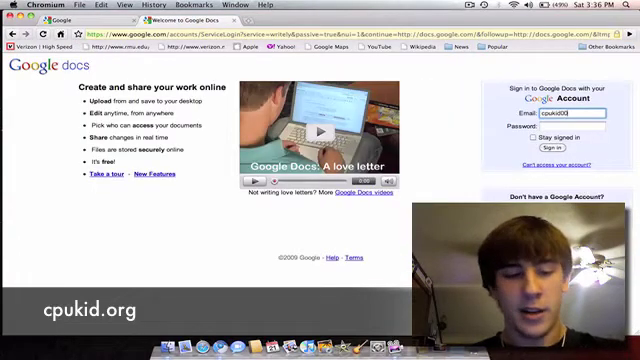
Step: Sign in to the Google account by entering the password so the Docs workspace opens
{"action": "type", "text": "••••••••"}
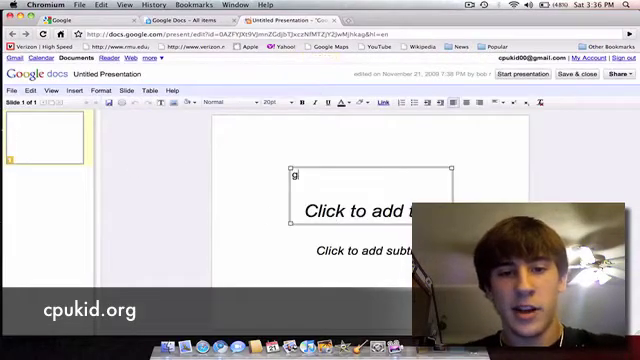
Step: Enter test text 'bhh hfgfy cpuki' in the slide title box, then go to gmail.com
{"action": "type", "text": "bhh hfgfy cpu"}
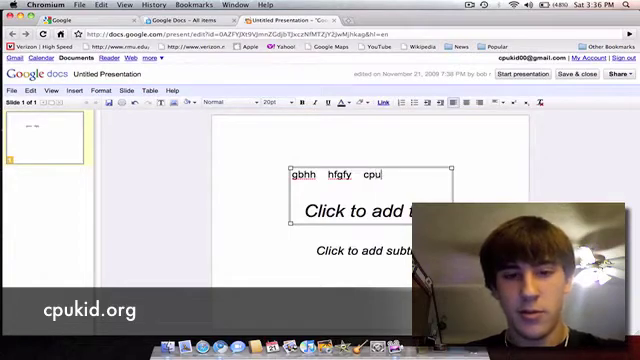
{"action": "type", "text": "kid"}
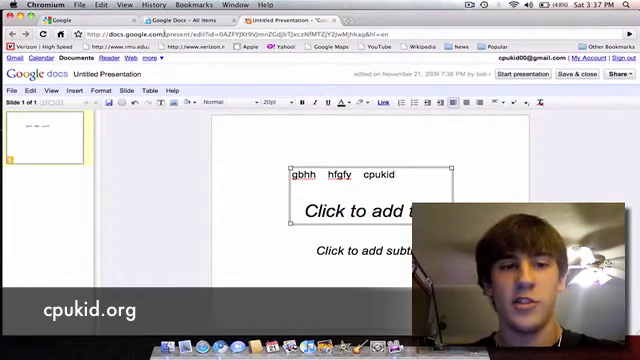
{"action": "type", "text": "gmail.com"}
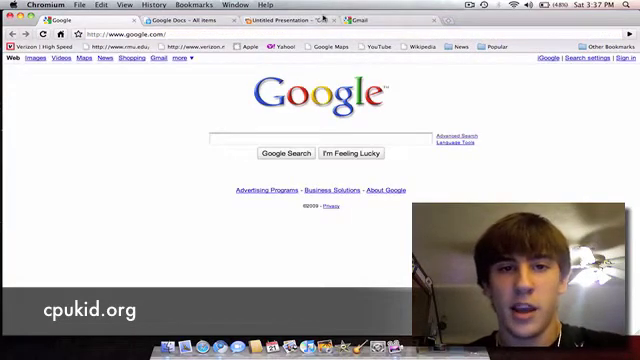
Step: Switch to the Google Docs All items list showing the Untitled Presentation
{"action": "left_click", "coordinate": [292, 18]}
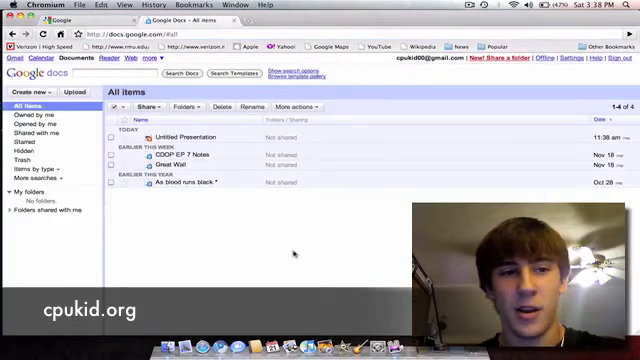
Step: Create a new blank text document from the Create new menu
{"action": "left_click", "coordinate": [28, 94]}
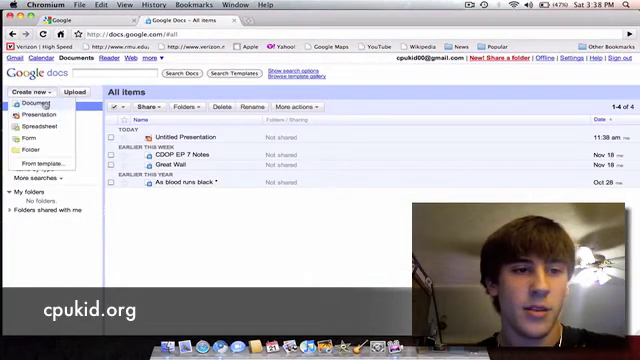
{"action": "left_click", "coordinate": [38, 104]}
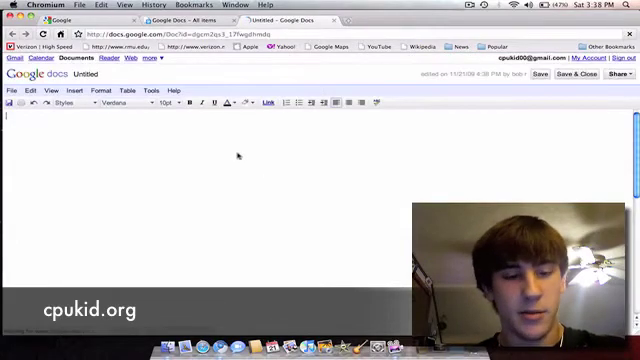
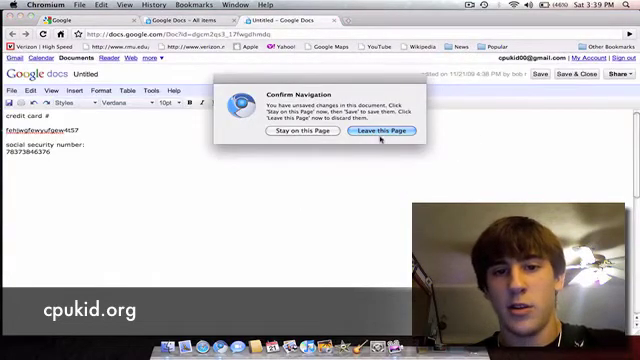
Step: Leave the unsaved document via Leave this Page and close Chromium
{"action": "left_click", "coordinate": [380, 130]}
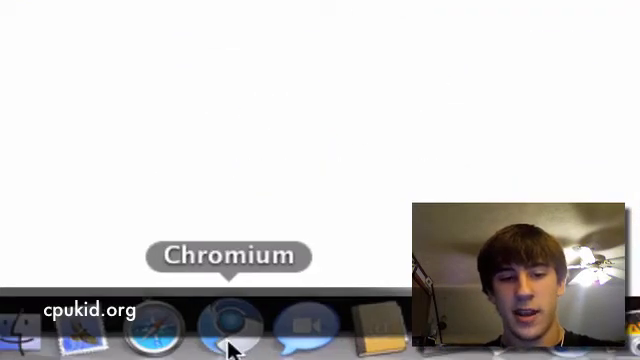
Step: Relaunch Chromium from the Dock so the Google homepage shows again
{"action": "left_click", "coordinate": [224, 330]}
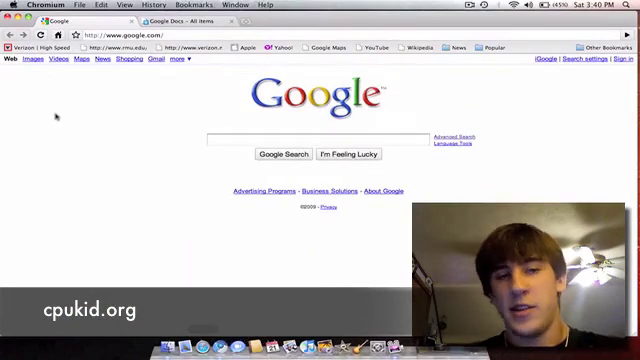